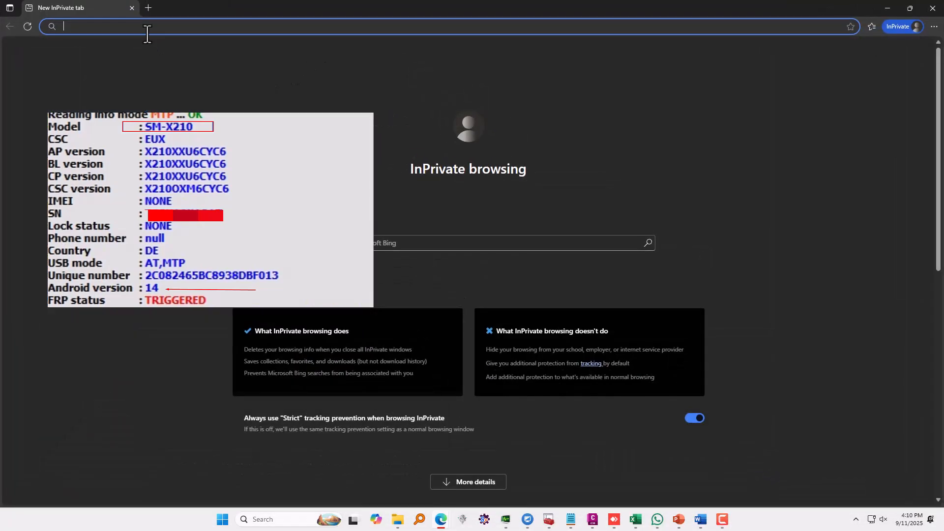
# Go to the Albviral store and view the 'Rent 6 Hours TSM Tool License' product.
pyautogui.write('albviral.company.site')
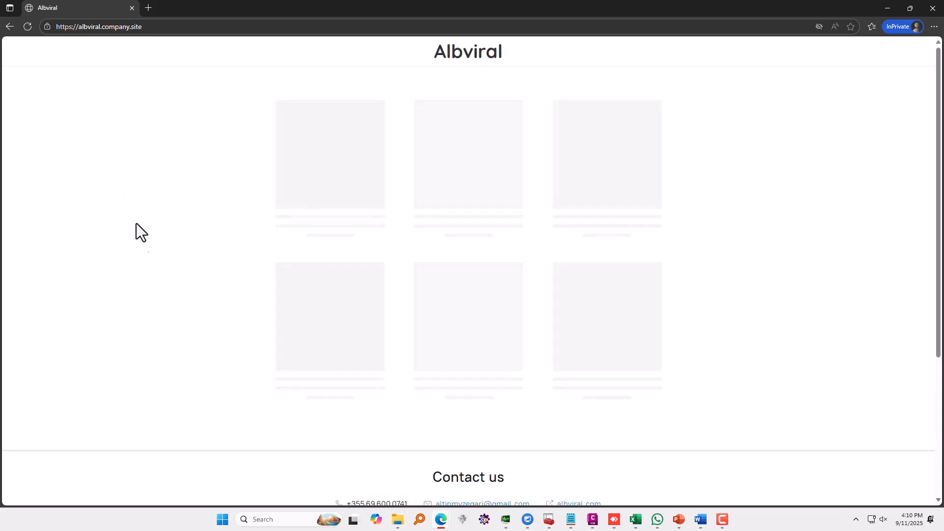
pyautogui.scroll(-3)
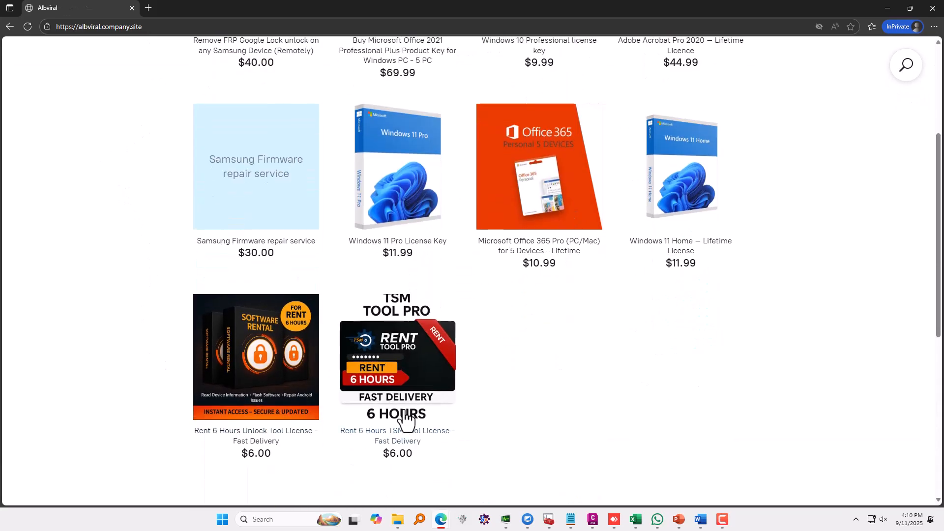
pyautogui.click(397, 356)
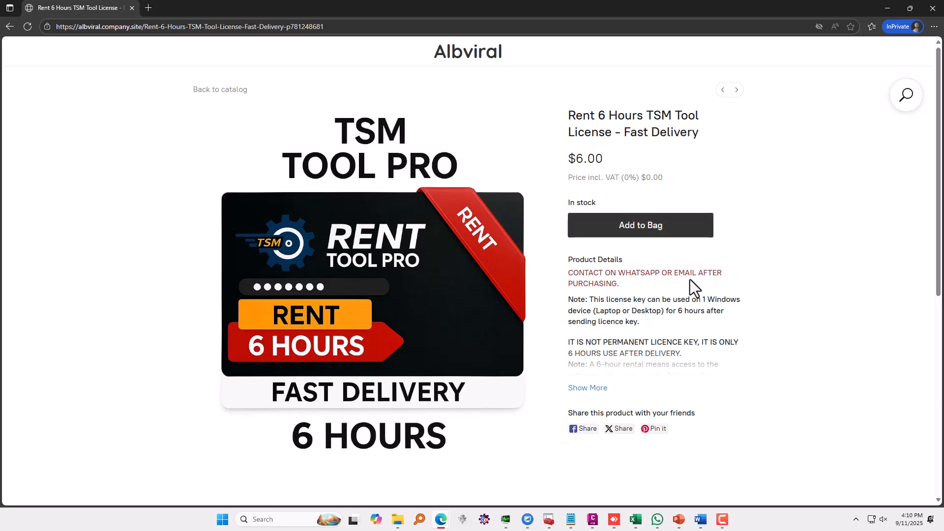
pyautogui.scroll(-3)
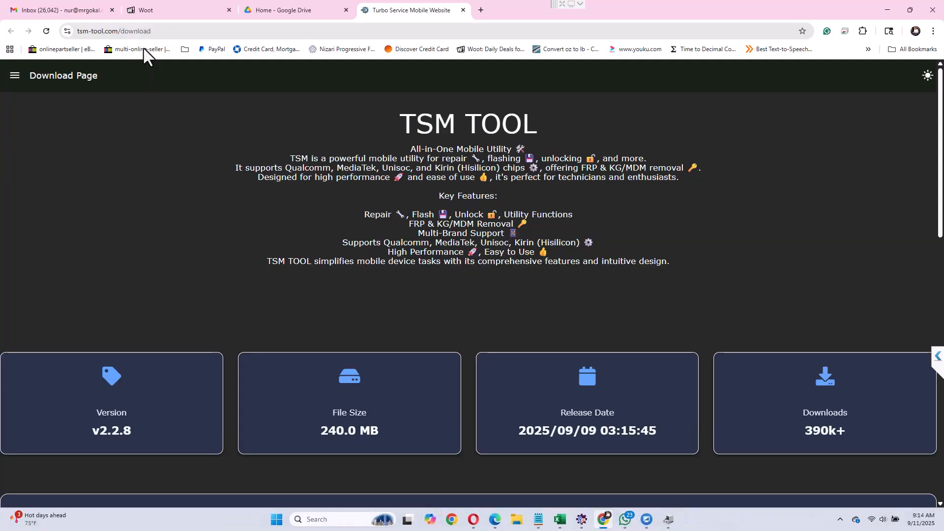
# Get the TSM_SetupV2.2.8.7z archive from the MEGA link and open the download.
pyautogui.scroll(-3)
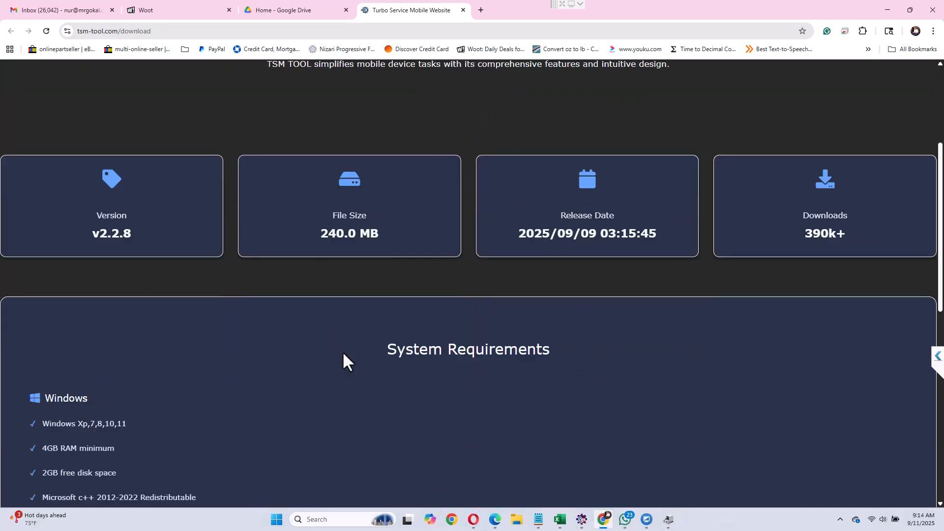
pyautogui.scroll(-3)
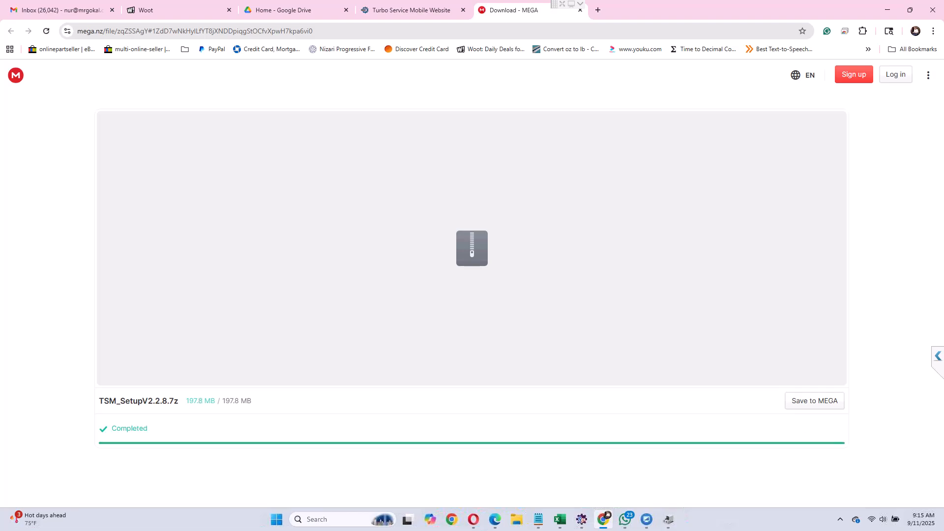
pyautogui.click(898, 31)
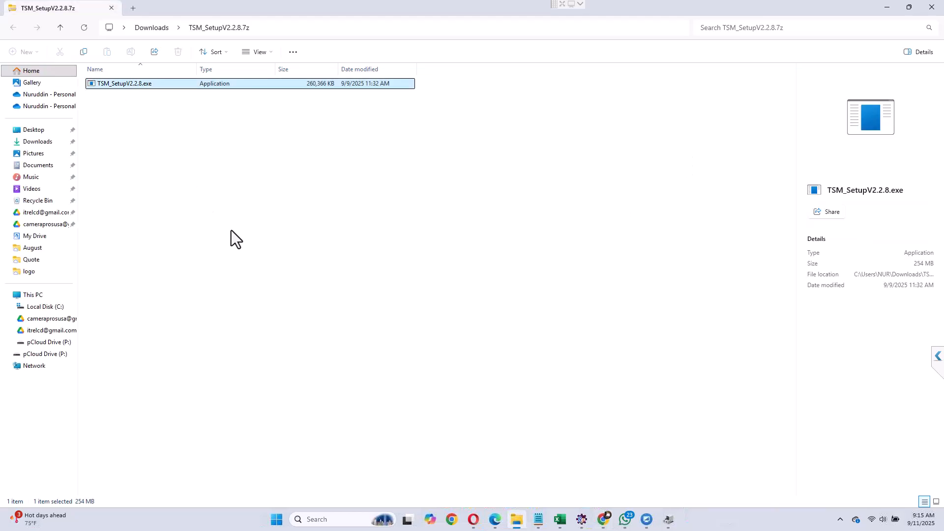
pyautogui.moveTo(392, 298)
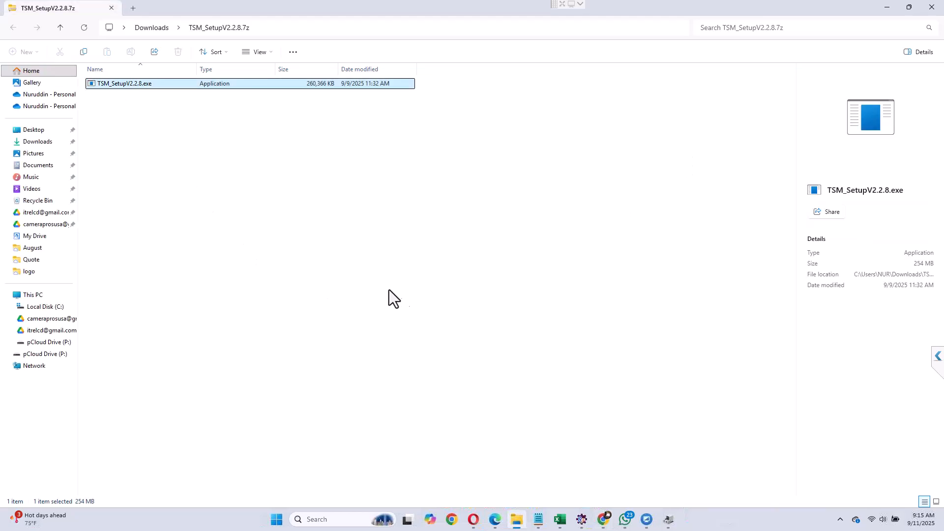
# Run TSM_SetupV2.2.8.exe, getting past the SmartScreen warning to reach the setup window.
pyautogui.doubleClick(123, 83)
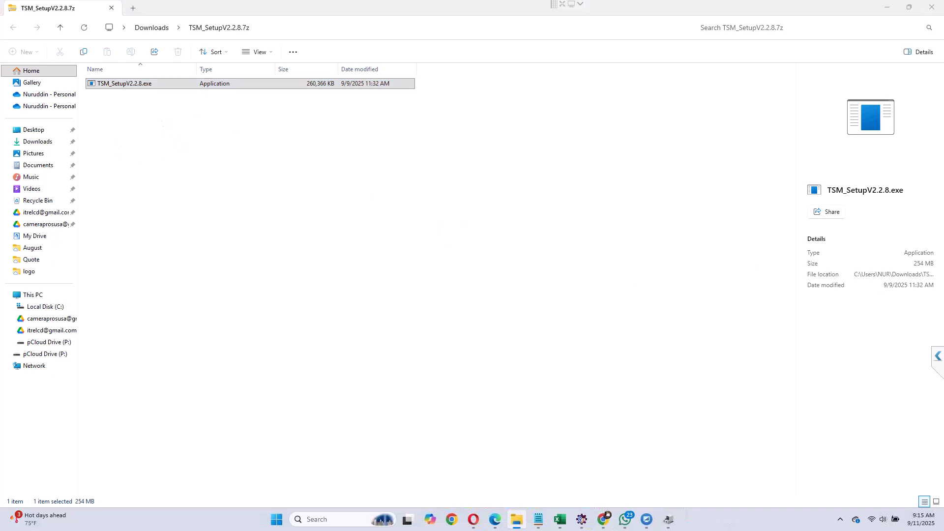
pyautogui.doubleClick(123, 83)
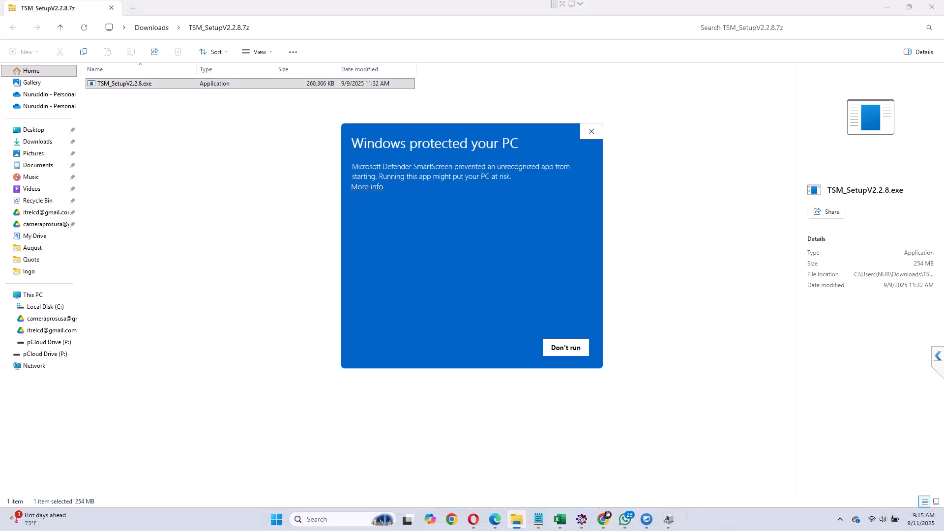
pyautogui.click(366, 187)
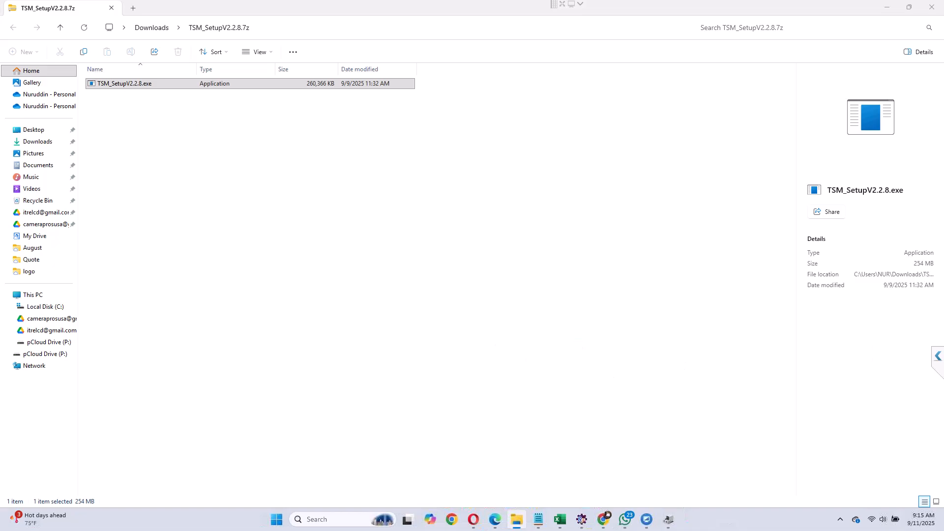
pyautogui.doubleClick(124, 83)
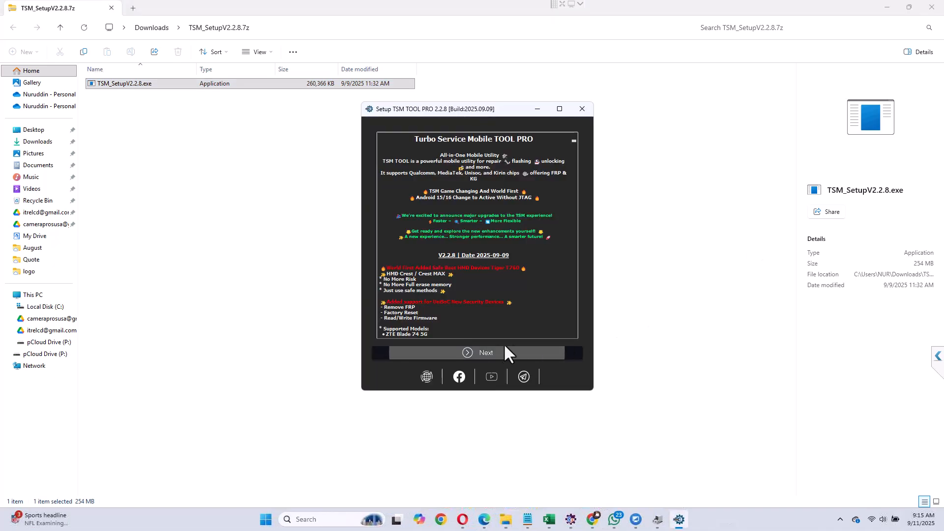
# Install TSM TOOL PRO 2.2.8 with default options until 'Installation succeeded', then close setup.
pyautogui.click(486, 353)
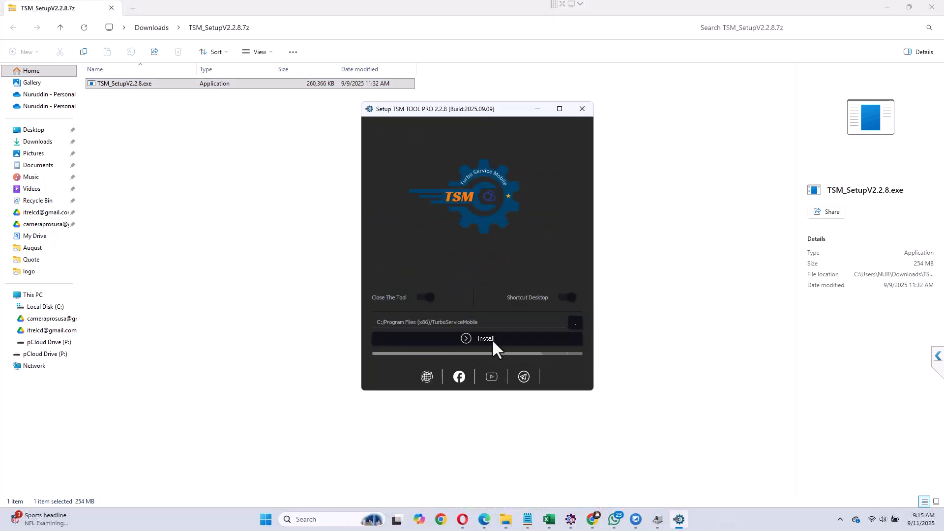
pyautogui.click(478, 339)
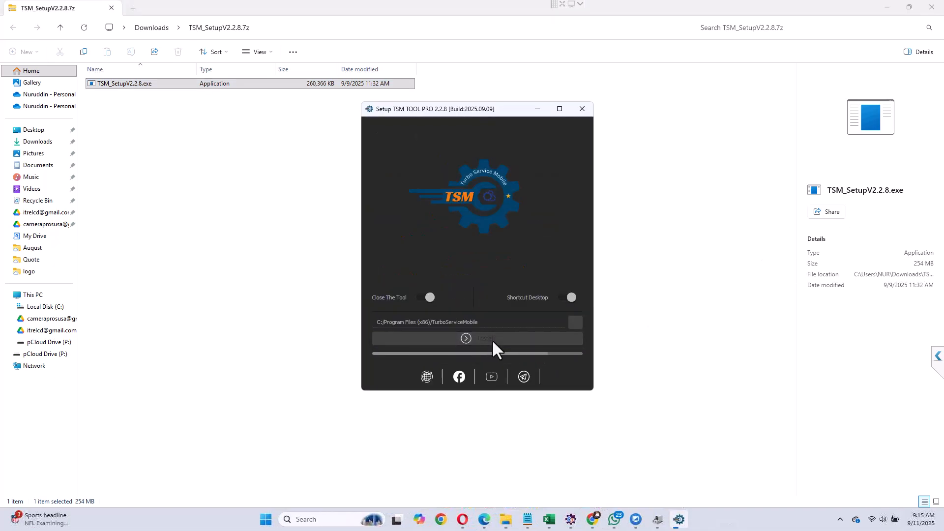
pyautogui.moveTo(513, 357)
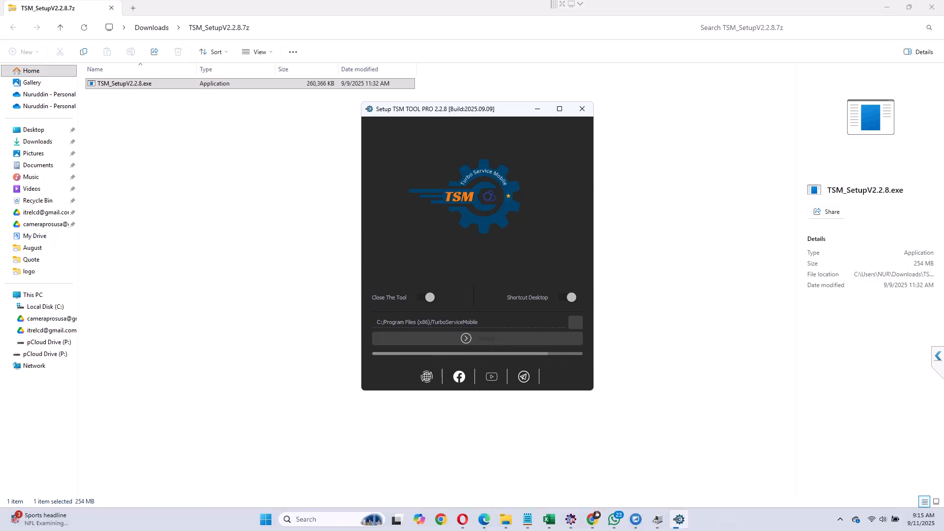
pyautogui.click(478, 338)
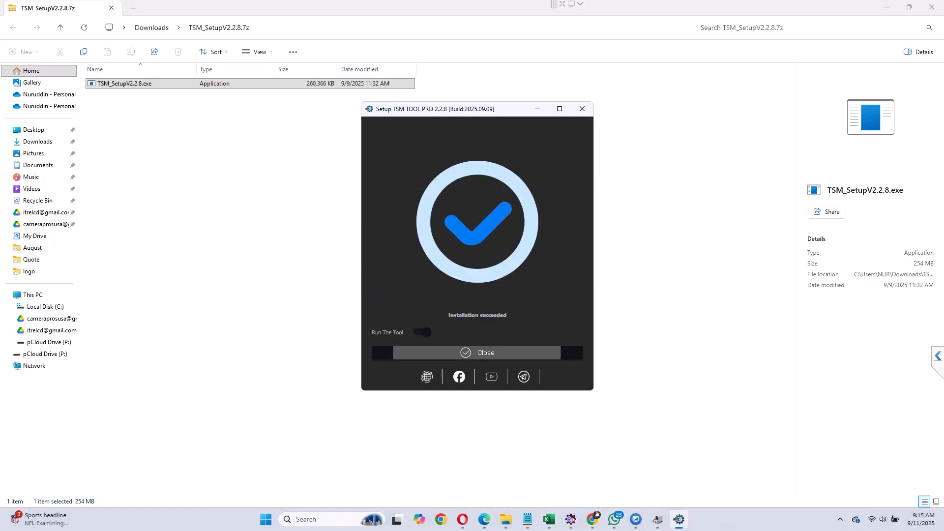
pyautogui.click(478, 352)
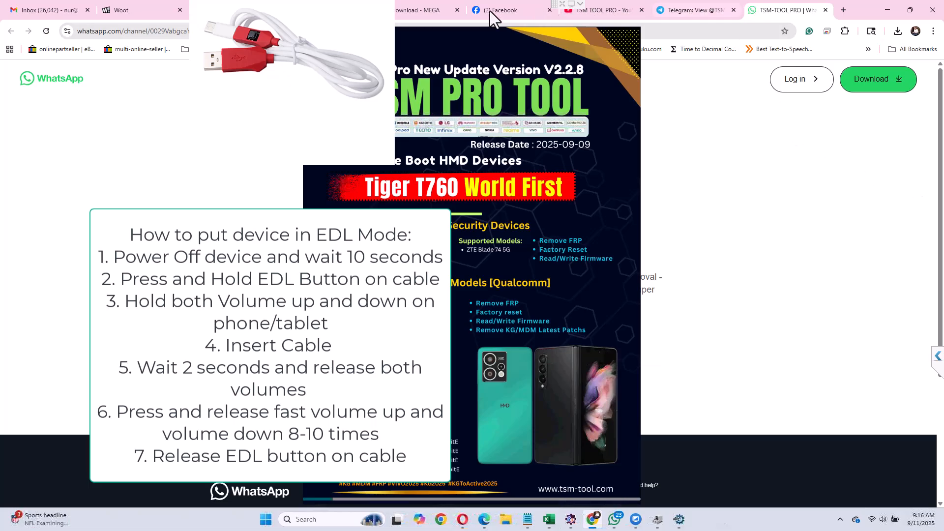
# Close the browser showing the V2.2.8 WhatsApp announcement and return to the desktop.
pyautogui.click(596, 9)
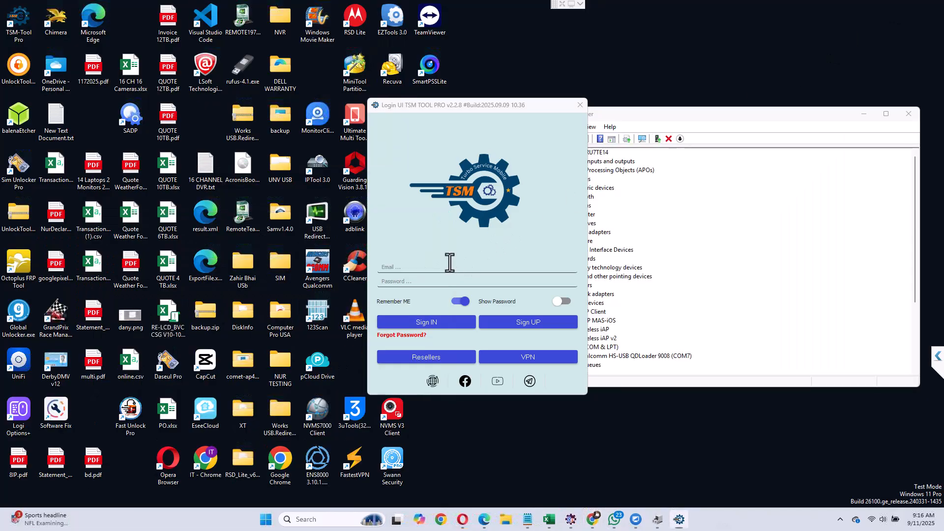
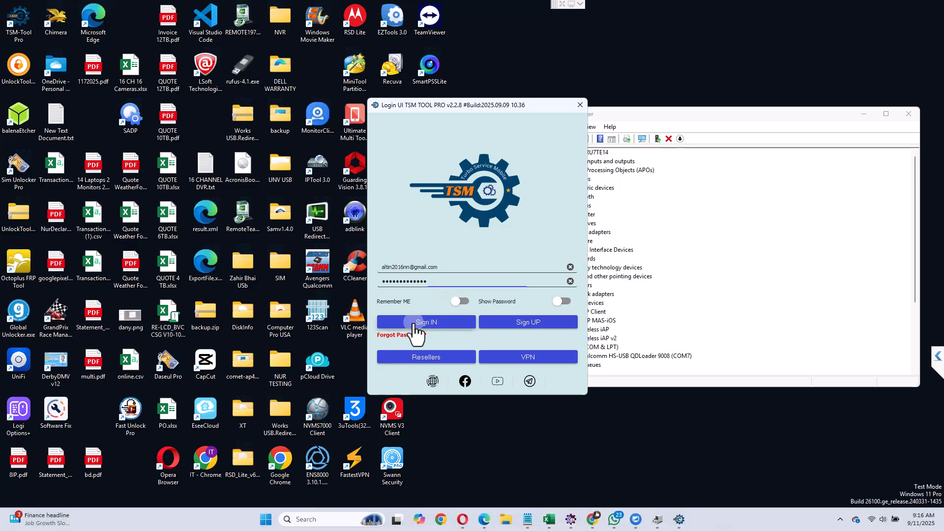
pyautogui.click(426, 323)
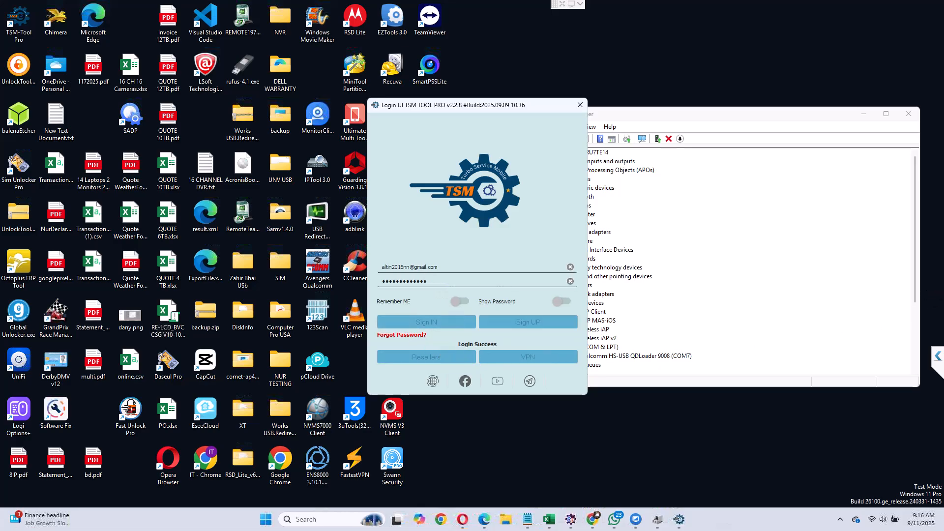
pyautogui.click(425, 322)
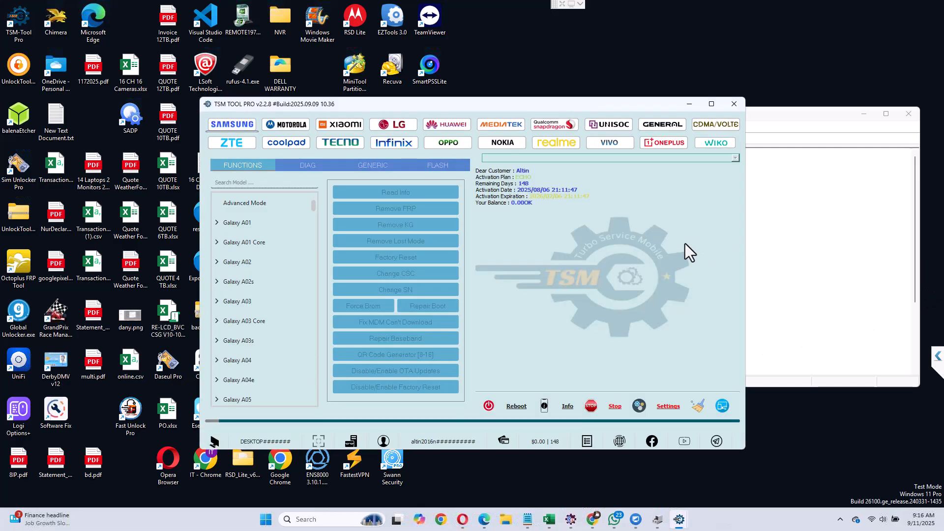
# Dismiss the TSM-Tool Notifications and ChangesLog popups, leaving the Qualcomm 9008 port detected.
pyautogui.moveTo(443, 103); pyautogui.dragTo(445, 106)
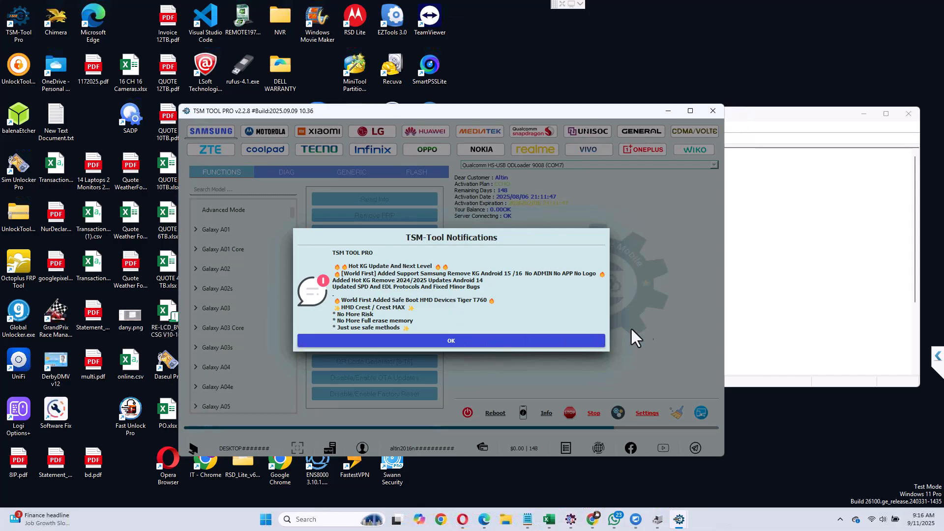
pyautogui.click(452, 341)
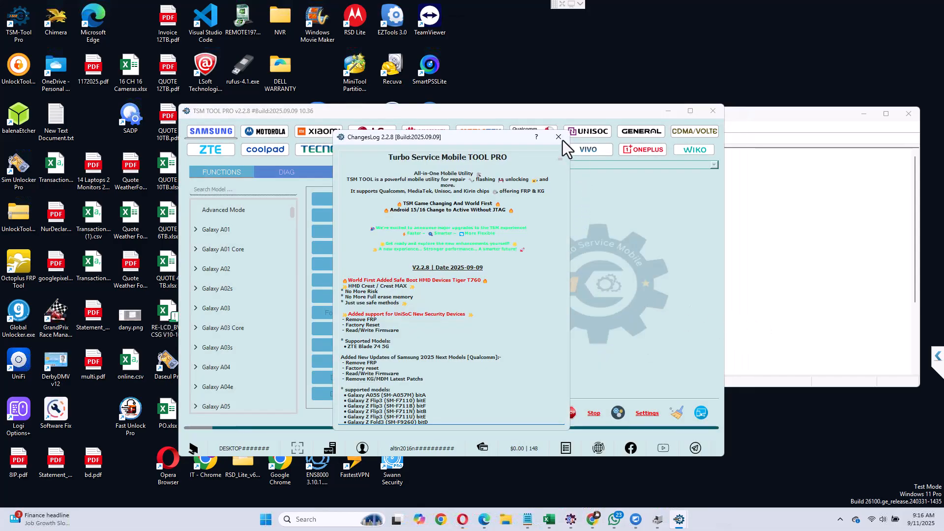
pyautogui.click(557, 136)
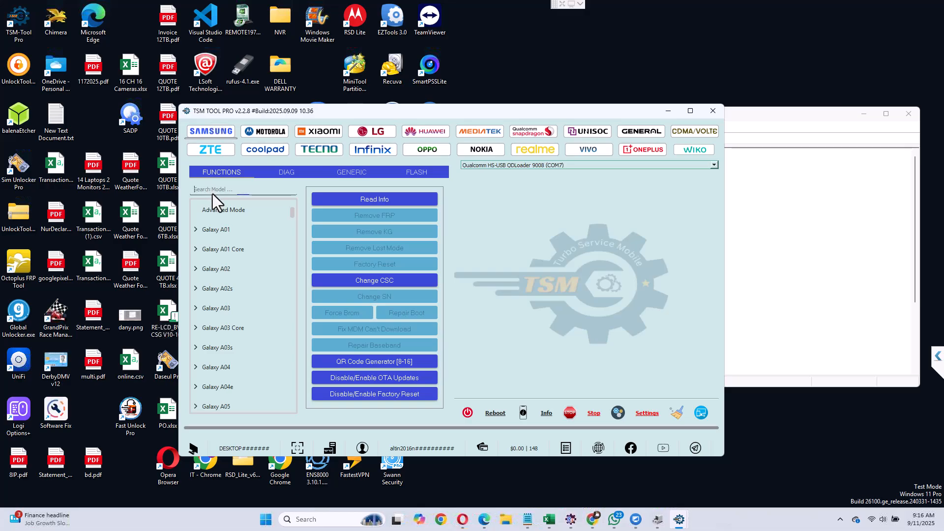
# Search 'x210' and select the Galaxy Tab A9+ SM-X210 model.
pyautogui.write('x')
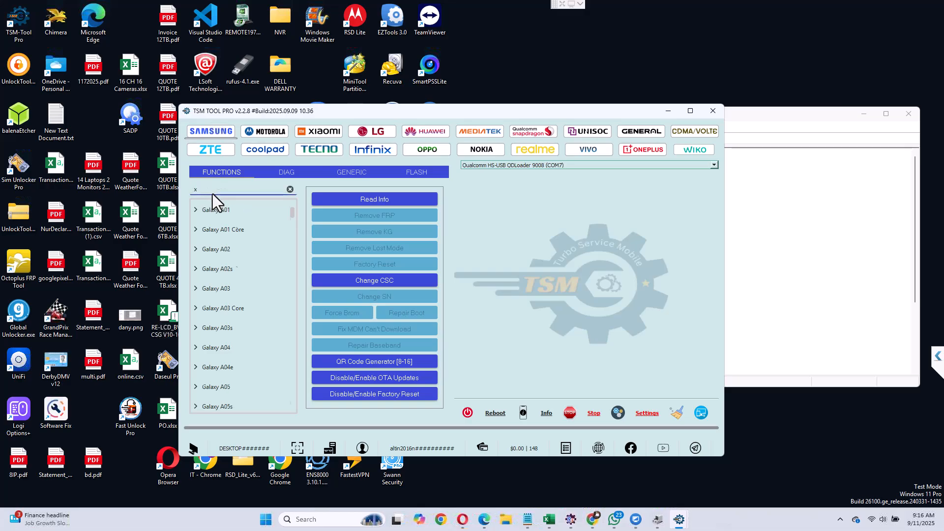
pyautogui.write('210')
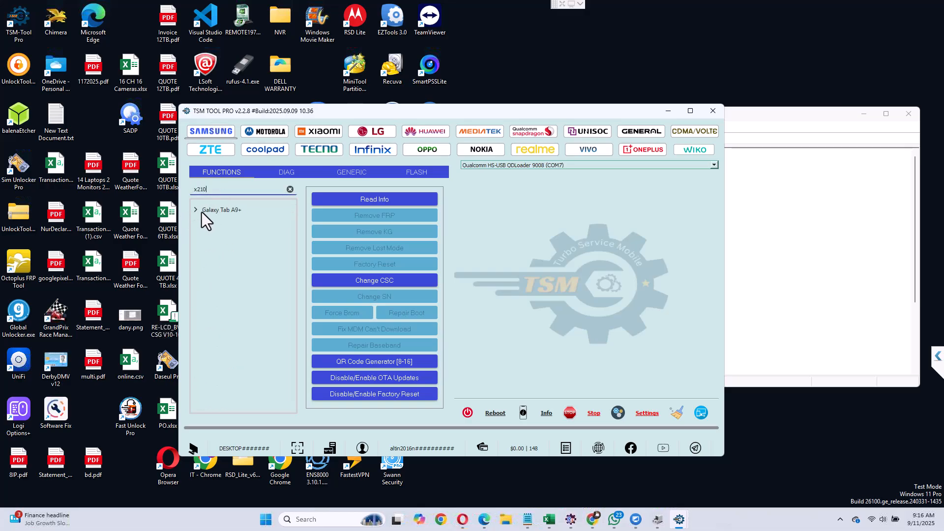
pyautogui.click(195, 210)
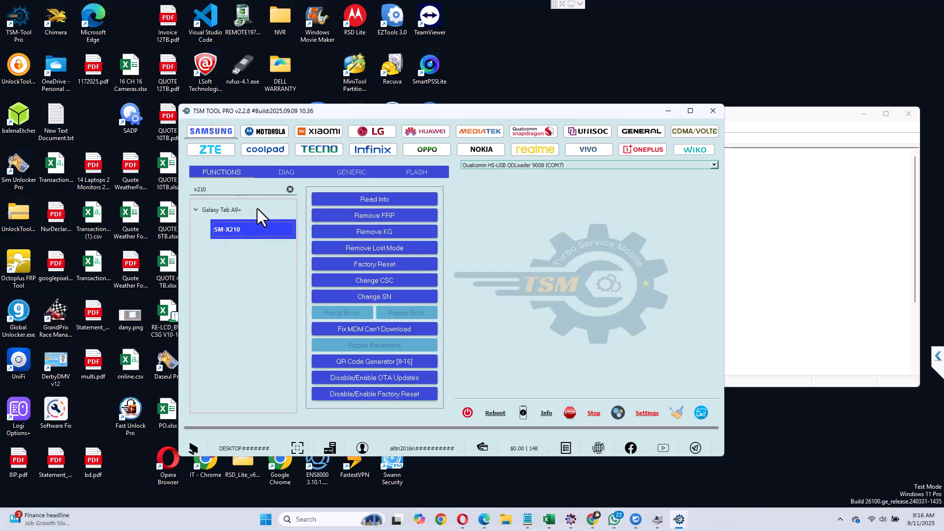
pyautogui.click(374, 215)
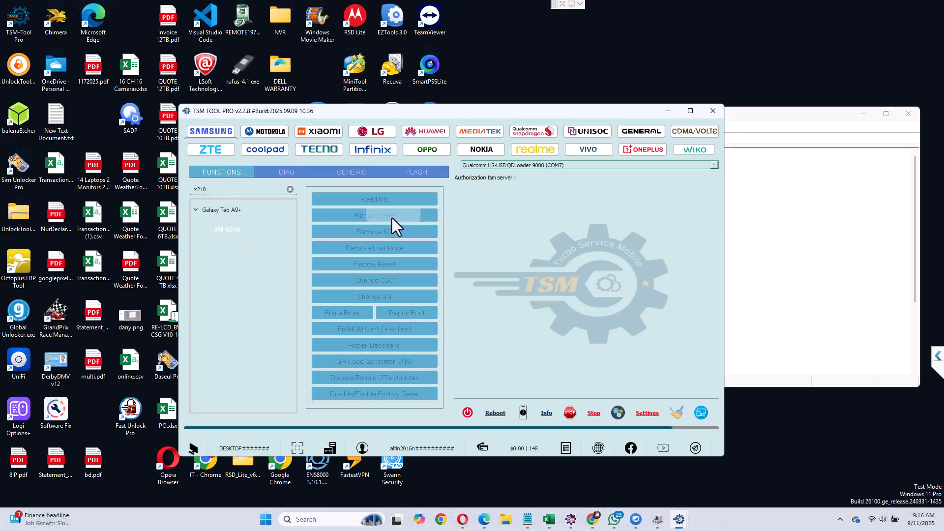
# Run Remove FRP in EDL Mode with the SM-X210 bit6 variant.
pyautogui.click(373, 216)
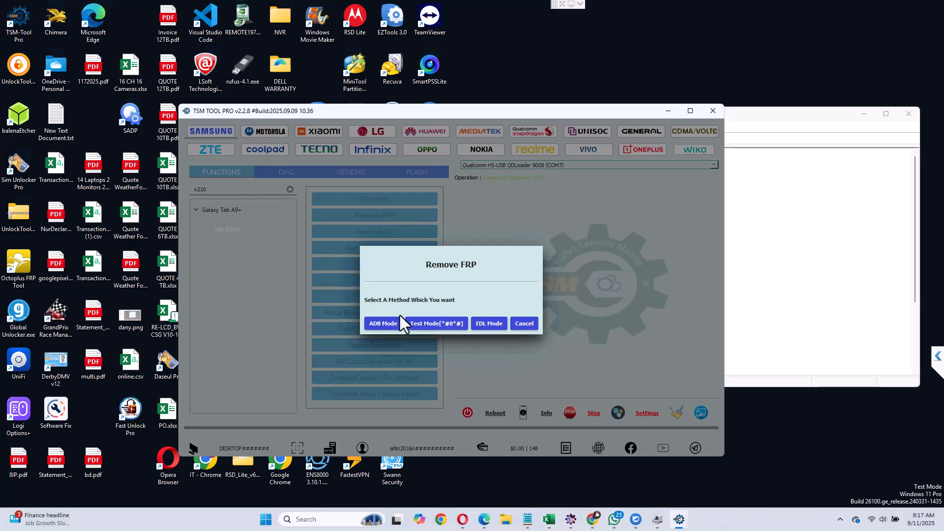
pyautogui.click(489, 323)
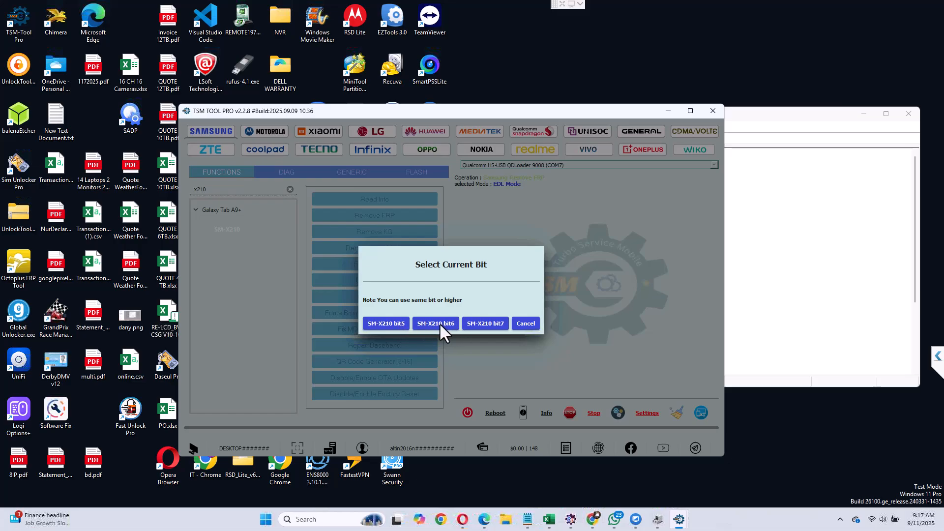
pyautogui.click(435, 323)
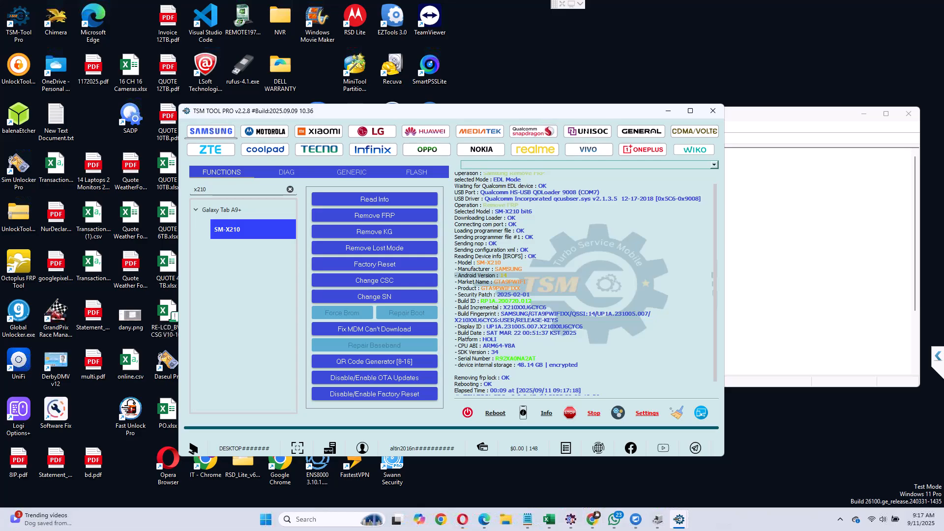
pyautogui.moveTo(585, 391)
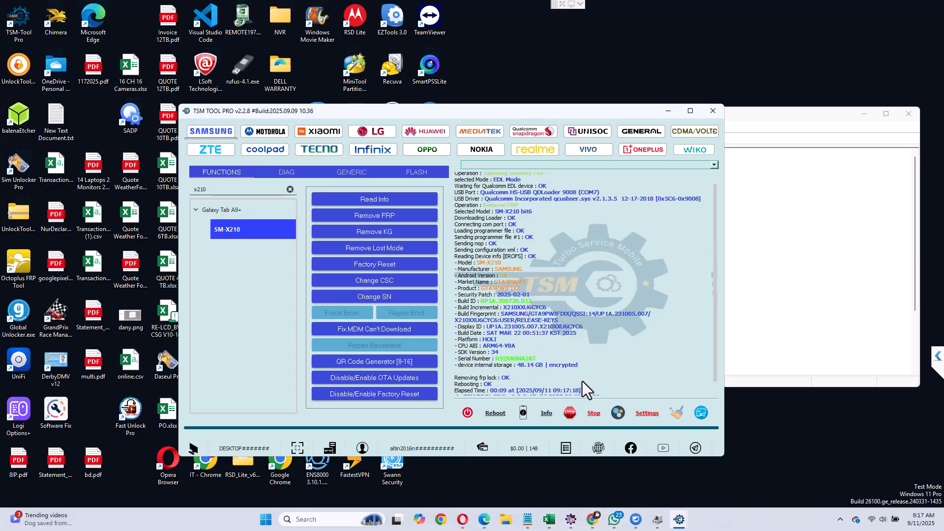